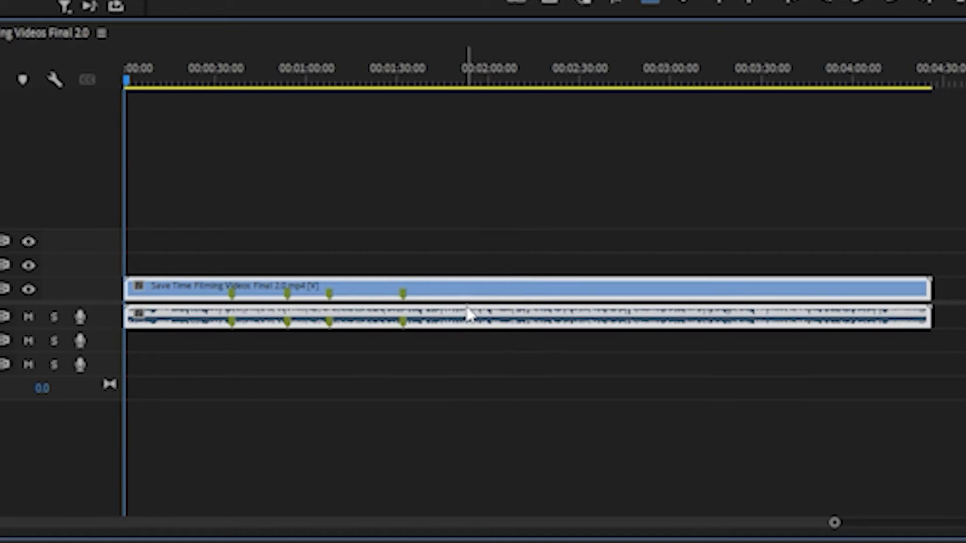
- Analyze the selected timeline clip with Scene Edit Detection, applying a cut at each detected cut point
{"action": "left_click", "coordinate": [471, 318]}
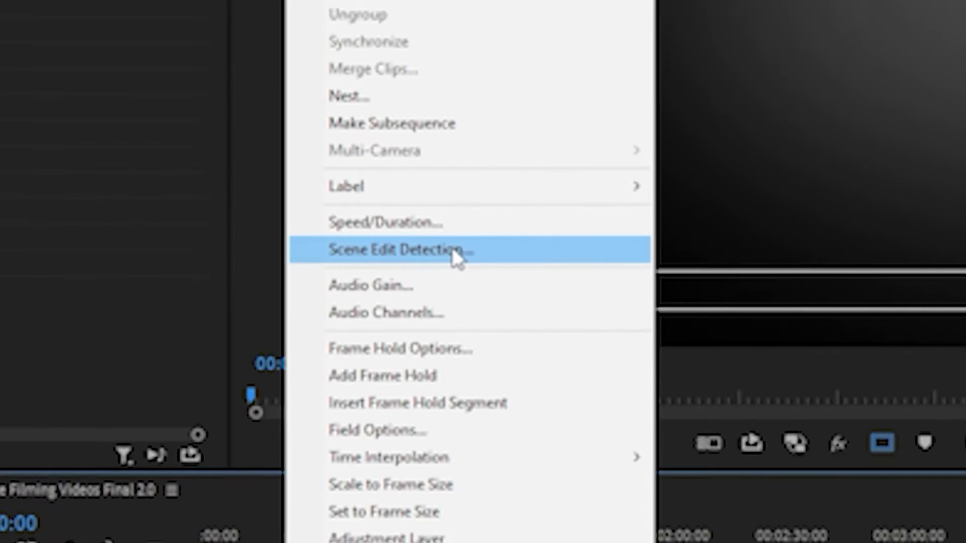
{"action": "left_click", "coordinate": [449, 249]}
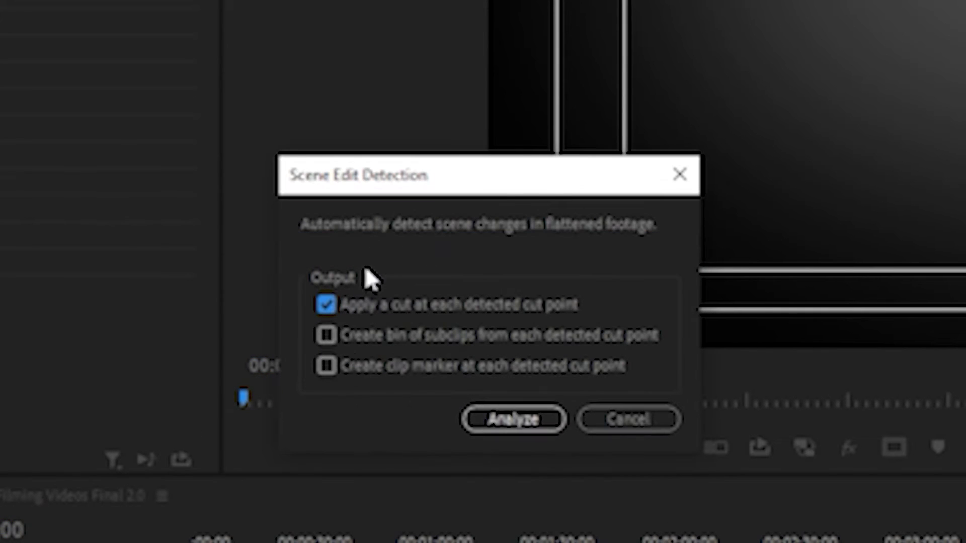
{"action": "mouse_move", "coordinate": [561, 324]}
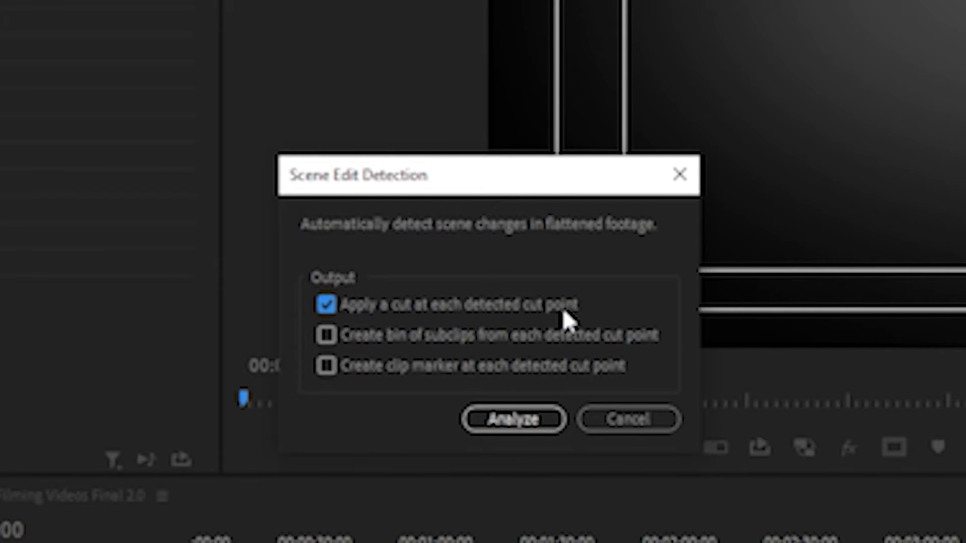
{"action": "mouse_move", "coordinate": [518, 263]}
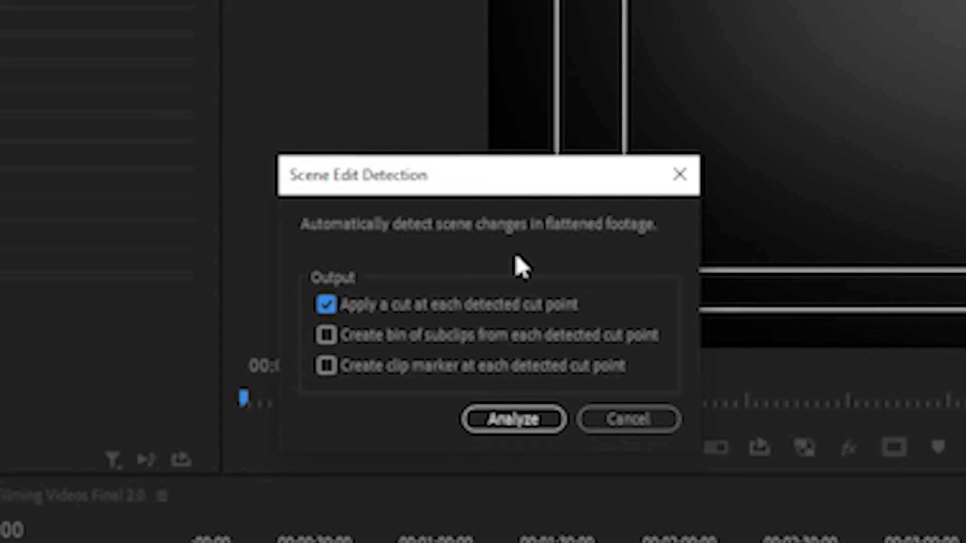
{"action": "left_click", "coordinate": [514, 418]}
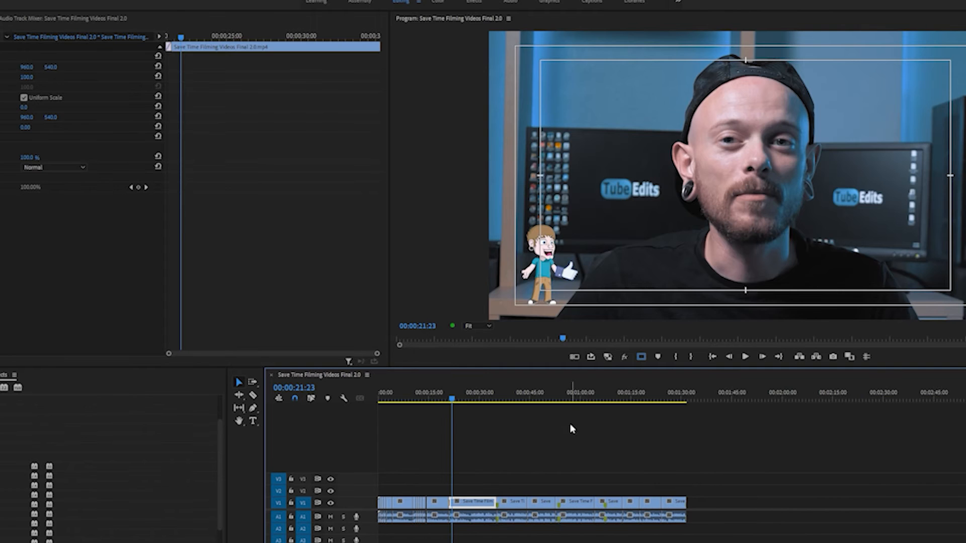
{"action": "left_click", "coordinate": [556, 401]}
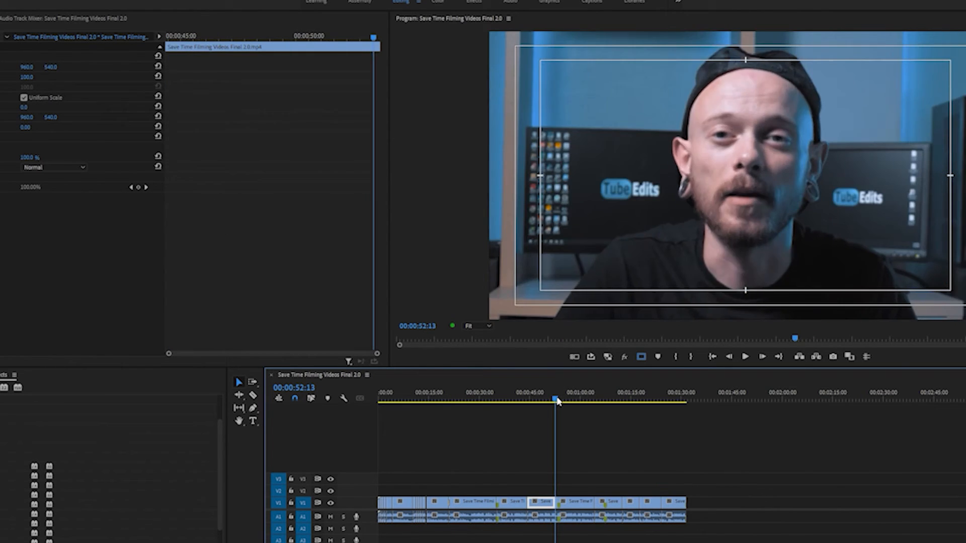
{"action": "left_click", "coordinate": [600, 398]}
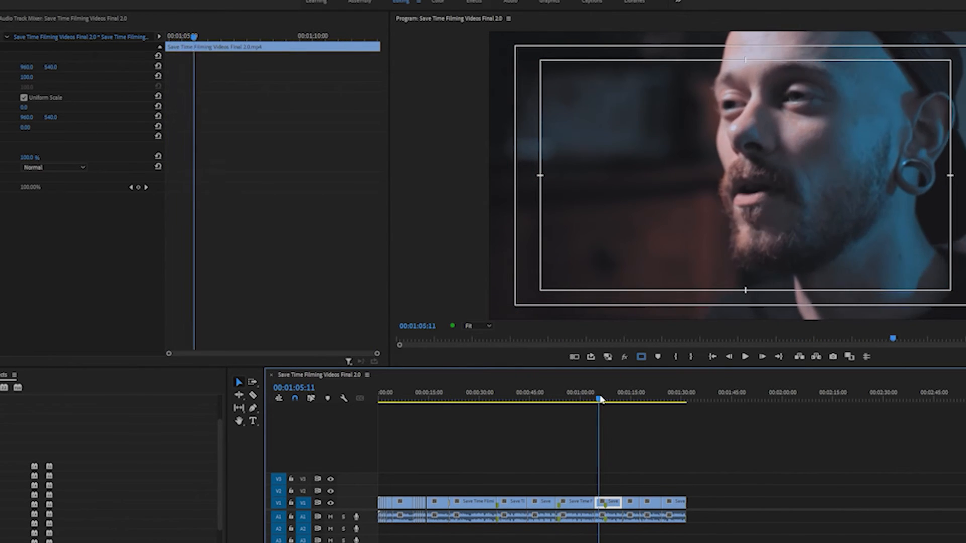
{"action": "left_click", "coordinate": [626, 400]}
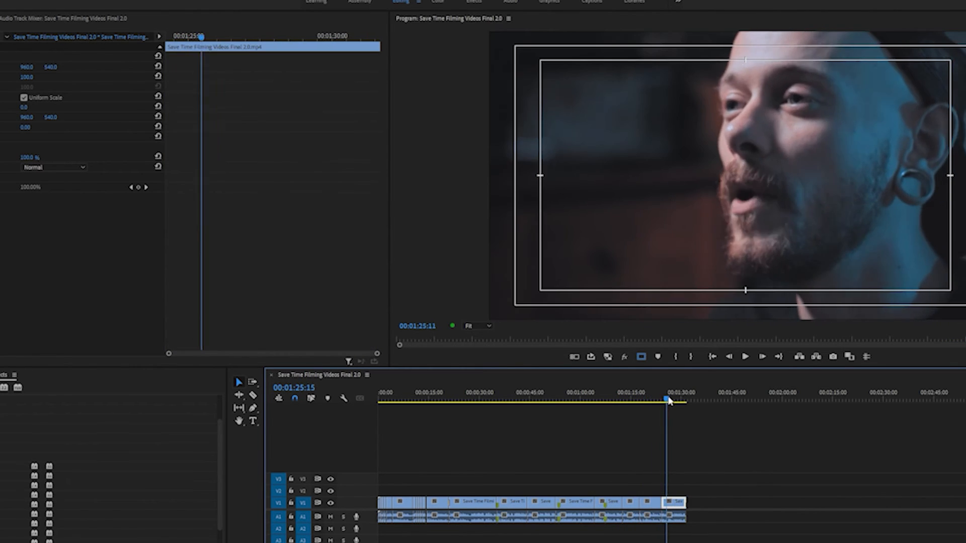
{"action": "left_click", "coordinate": [551, 399]}
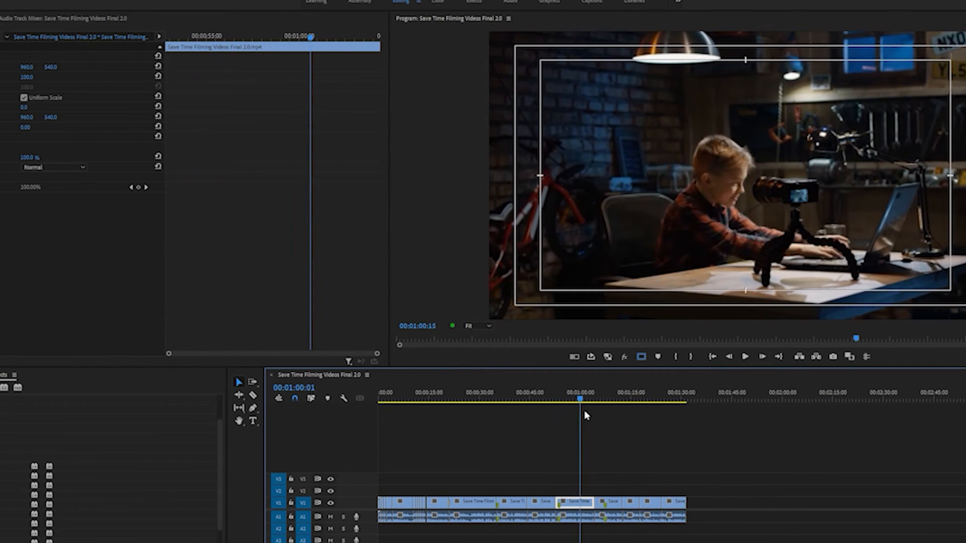
{"action": "left_click", "coordinate": [605, 398]}
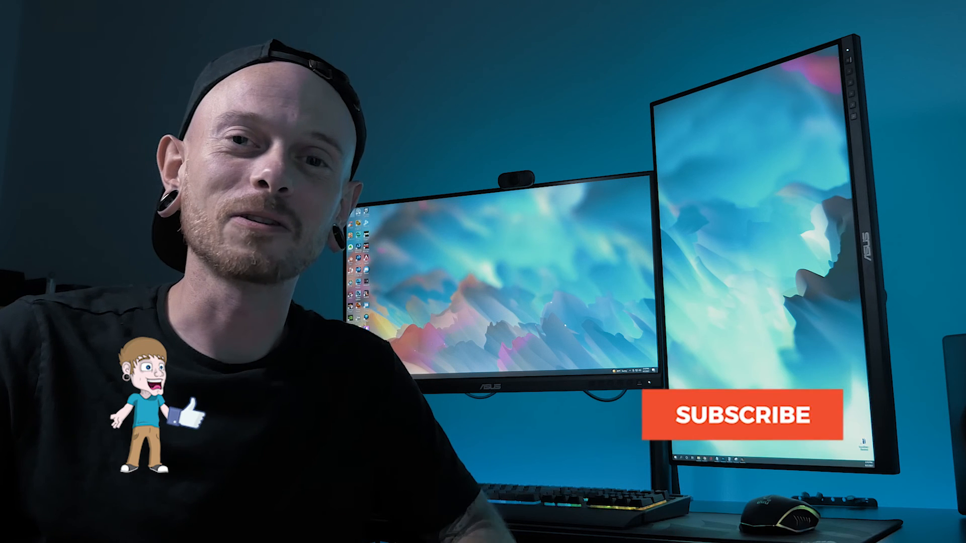
{"action": "left_click", "coordinate": [740, 421]}
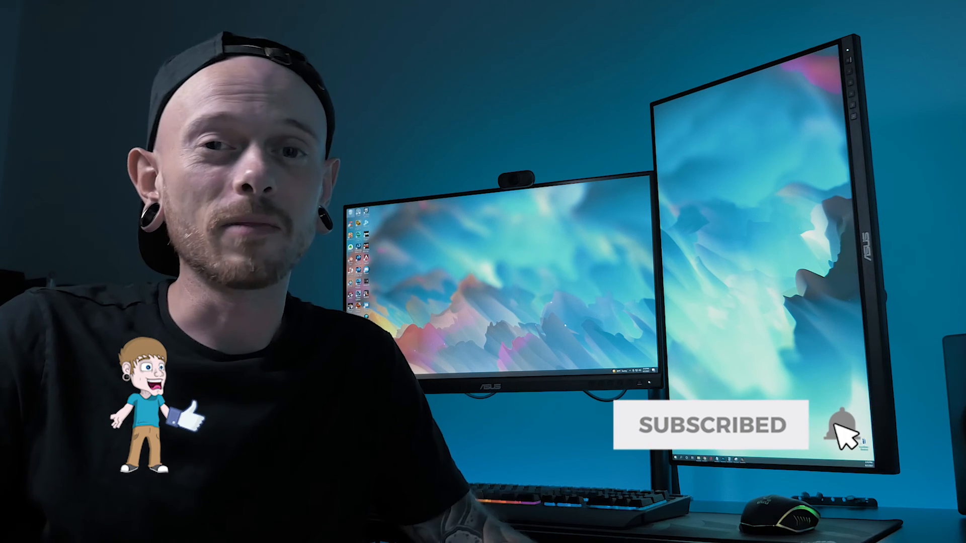